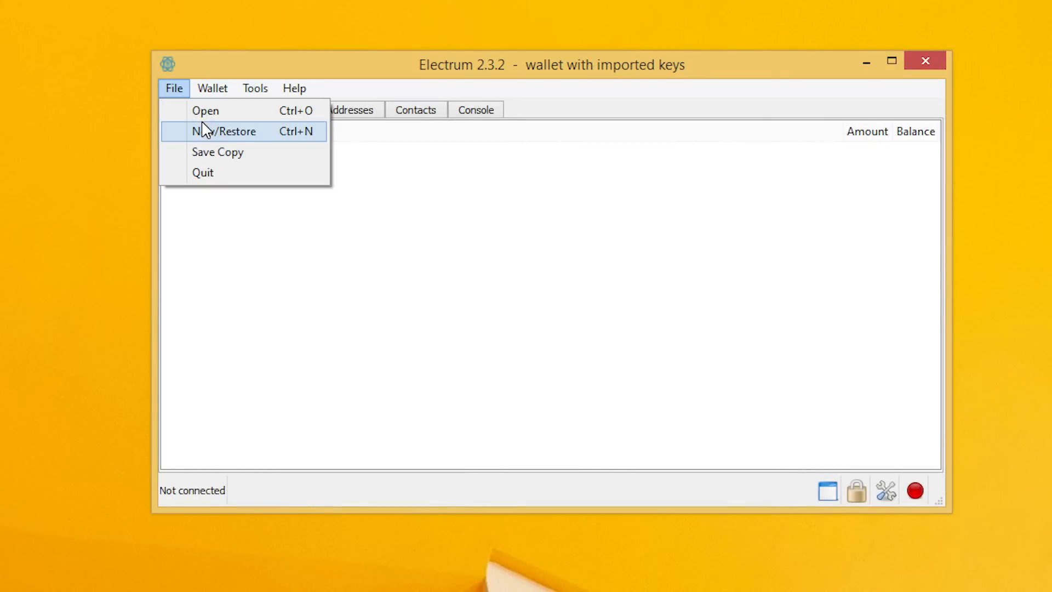
Step: Create a new Electrum wallet file named MyOfflineWallet
click(225, 132)
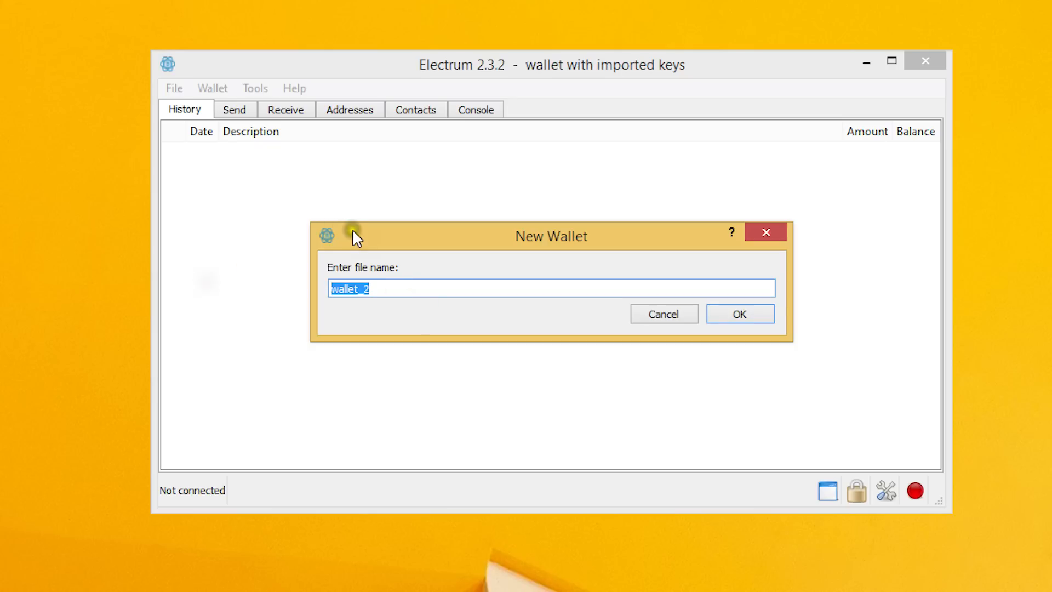
text(MyOfflineW)
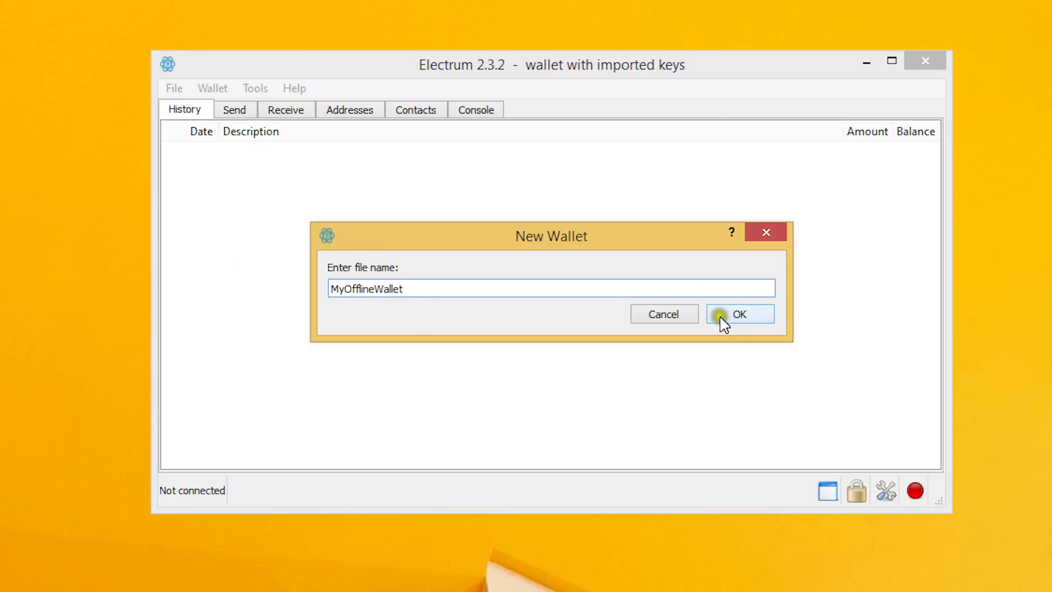
click(739, 314)
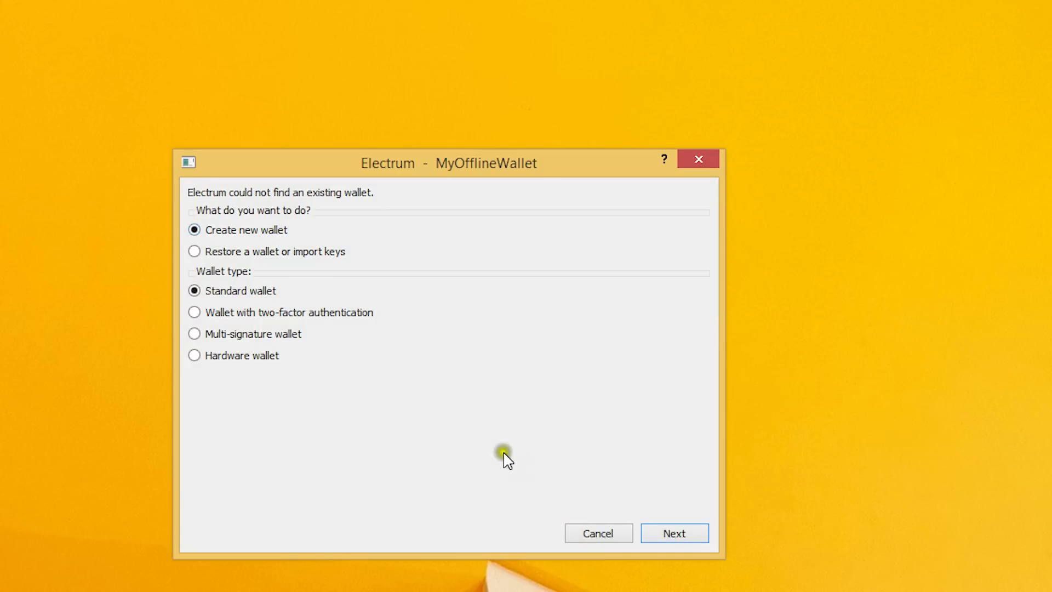
click(673, 532)
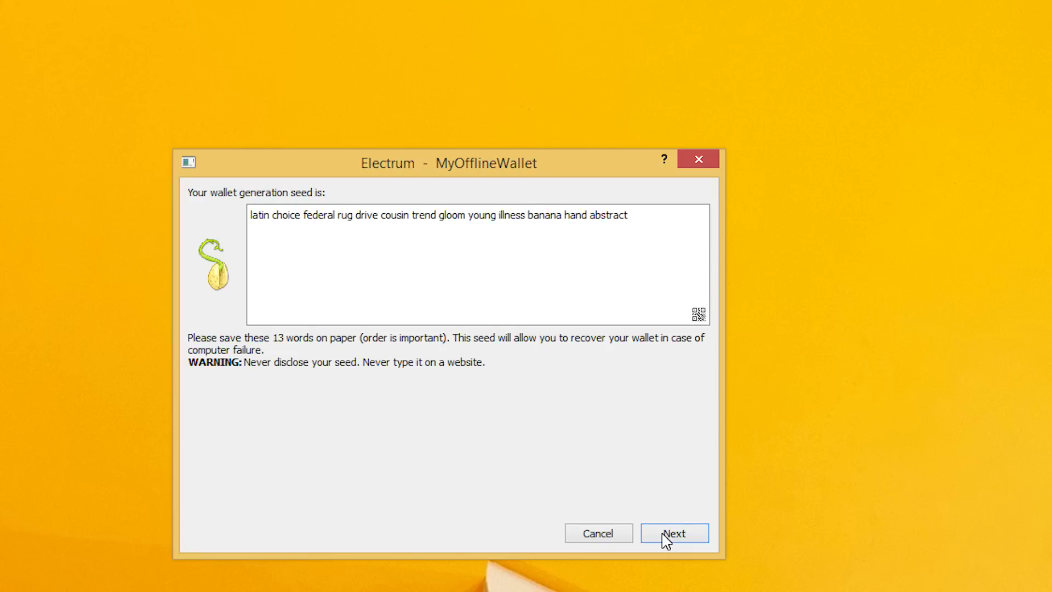
mouse_move(614, 432)
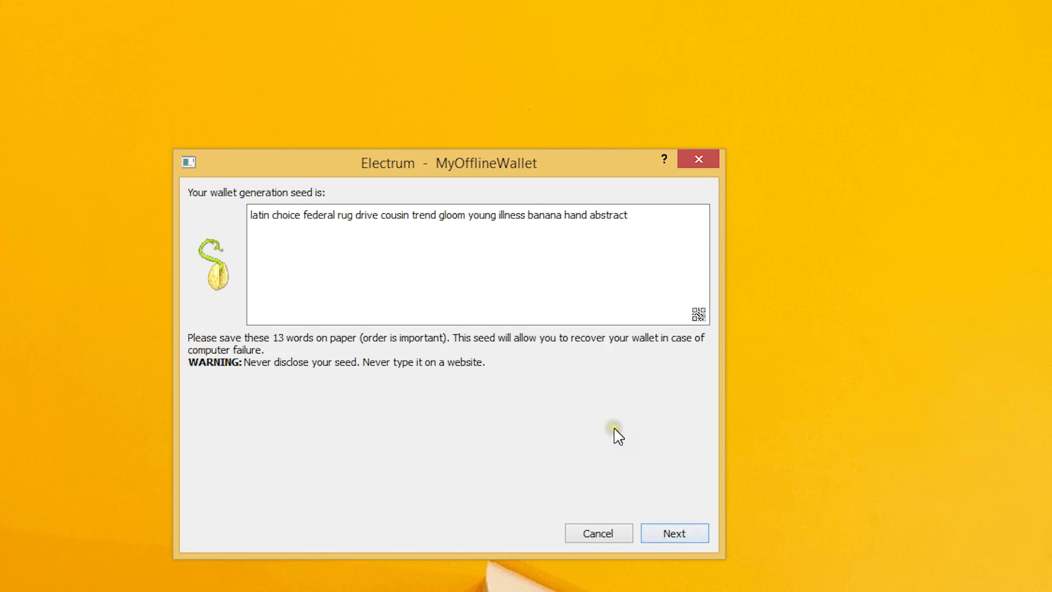
mouse_move(595, 424)
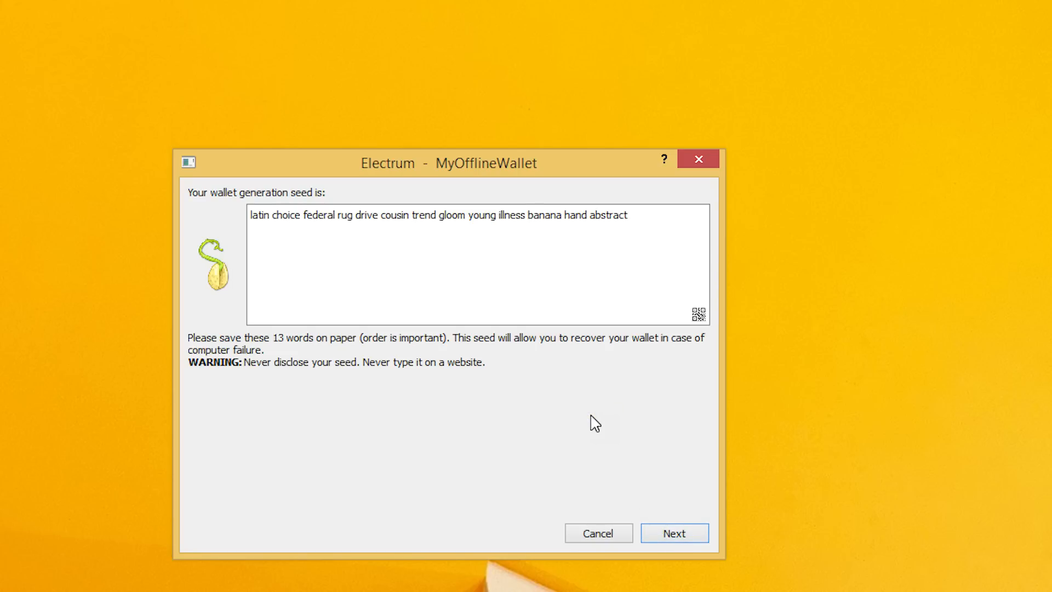
click(673, 533)
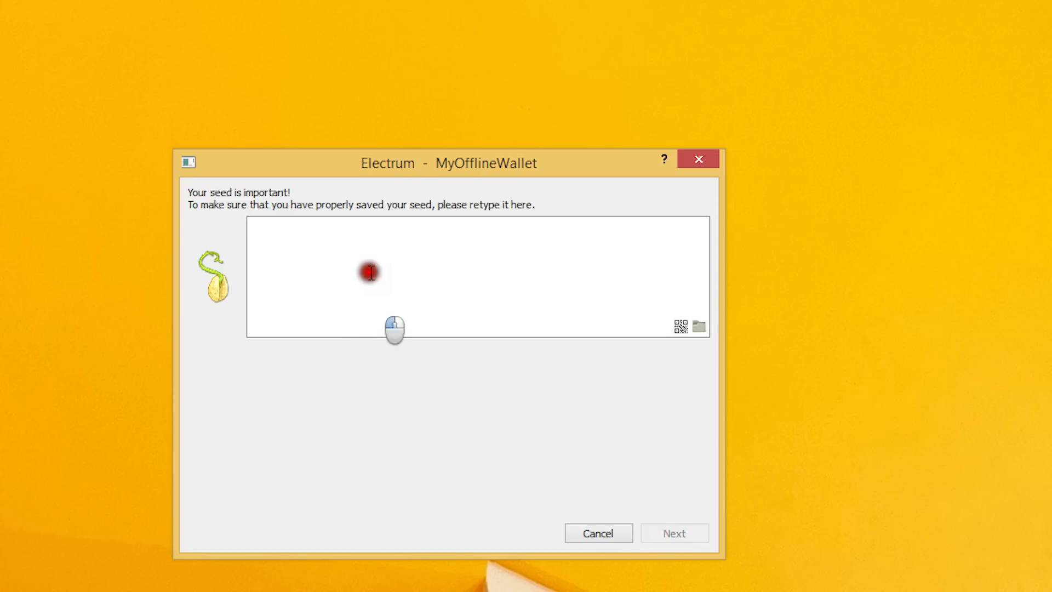
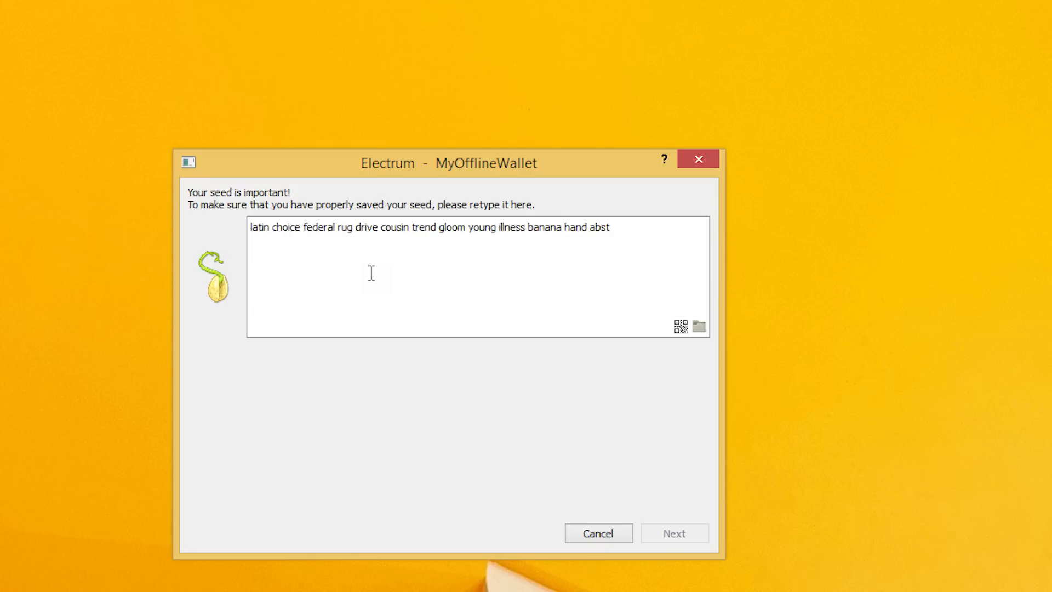
Step: Confirm the seed, set a wallet password, and dismiss the 'You are offline' warning
click(673, 532)
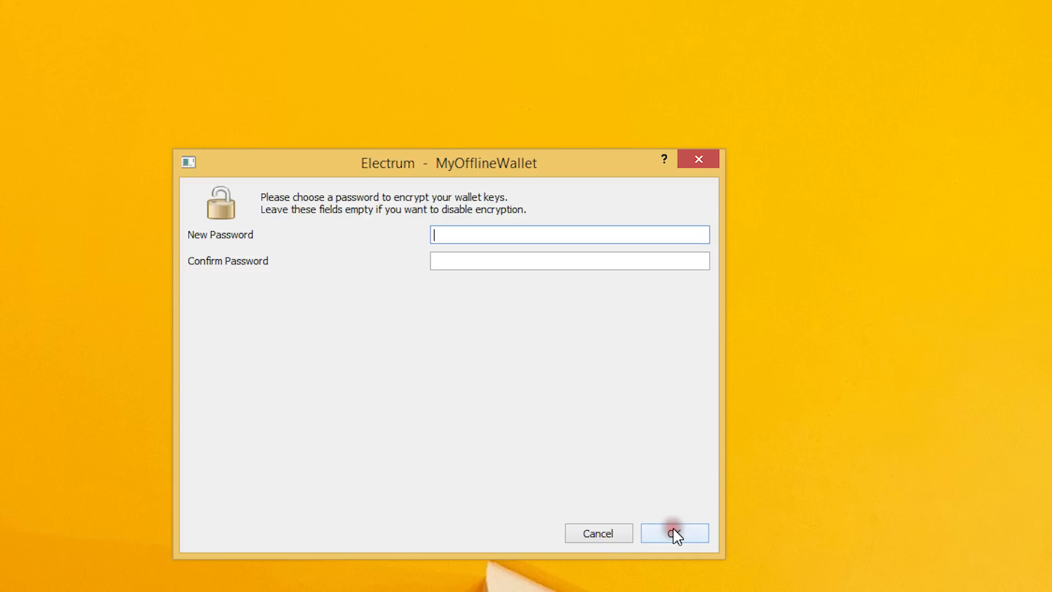
text(••)
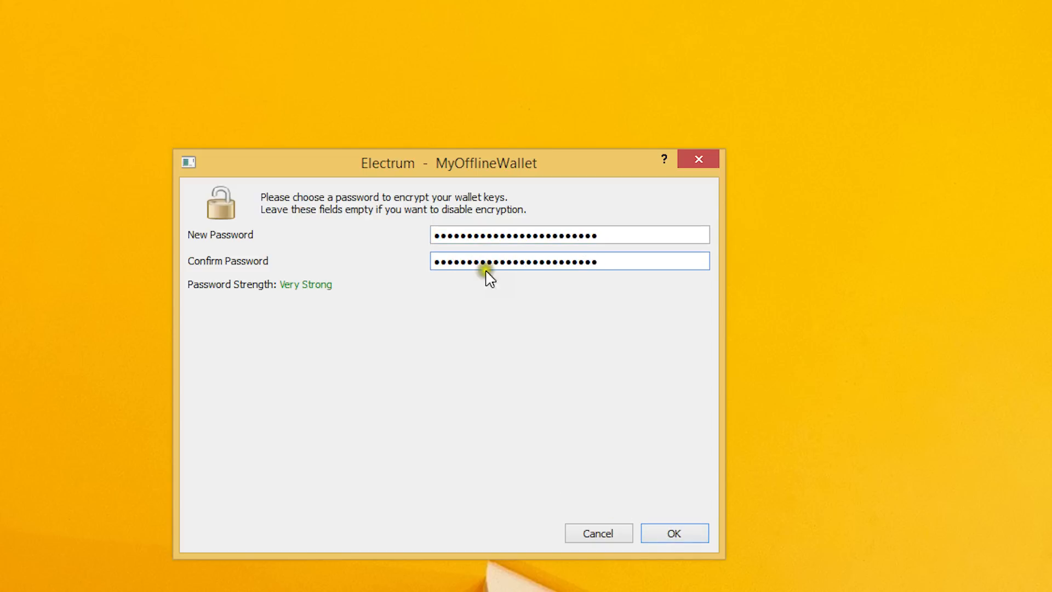
click(673, 532)
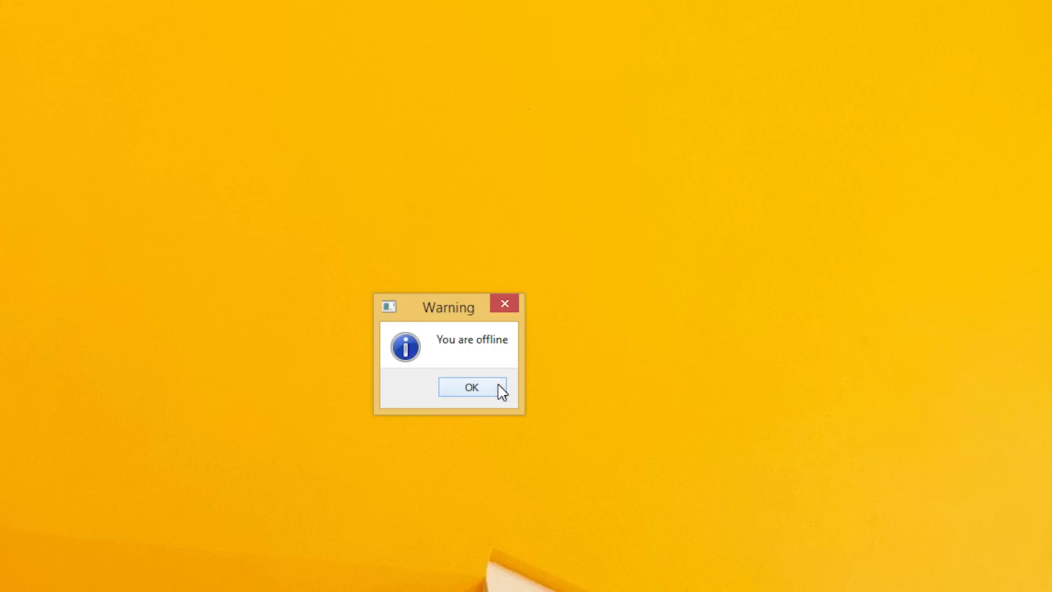
click(470, 387)
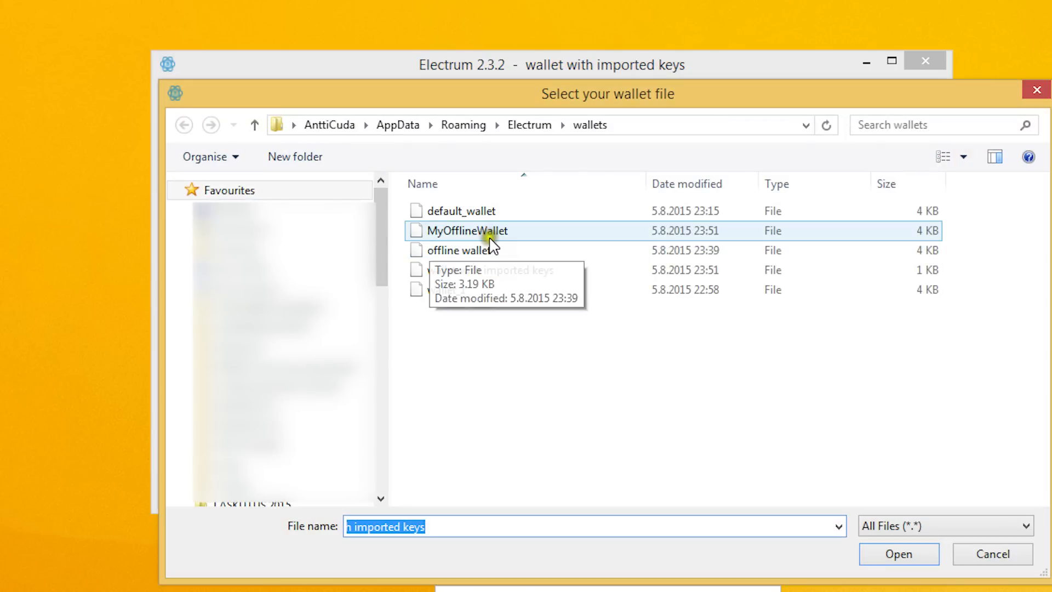
Step: Open MyOfflineWallet, view its receiving address, and bring up the Wallet menu
click(897, 554)
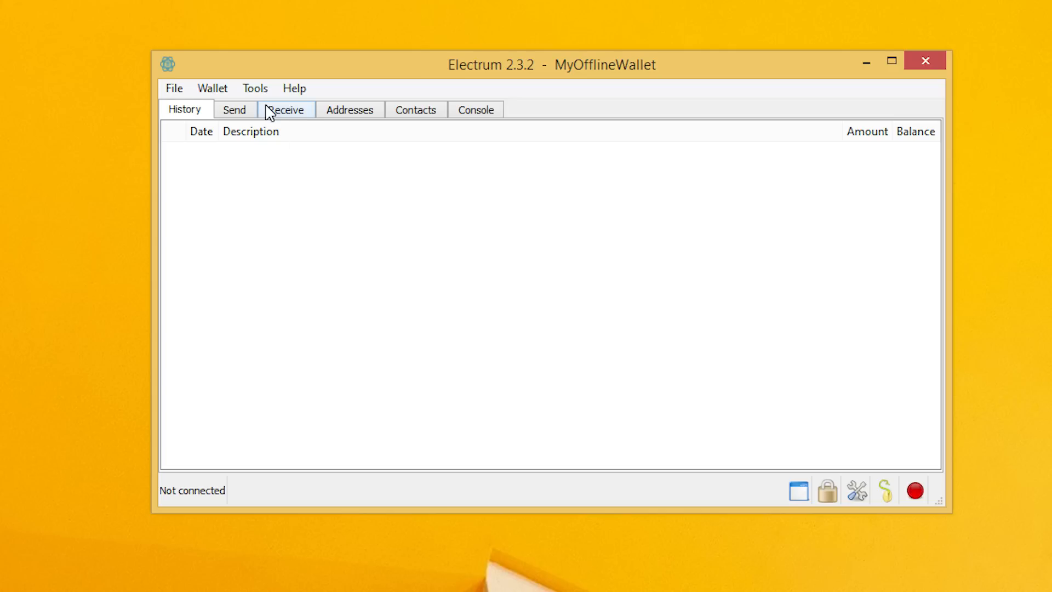
click(285, 109)
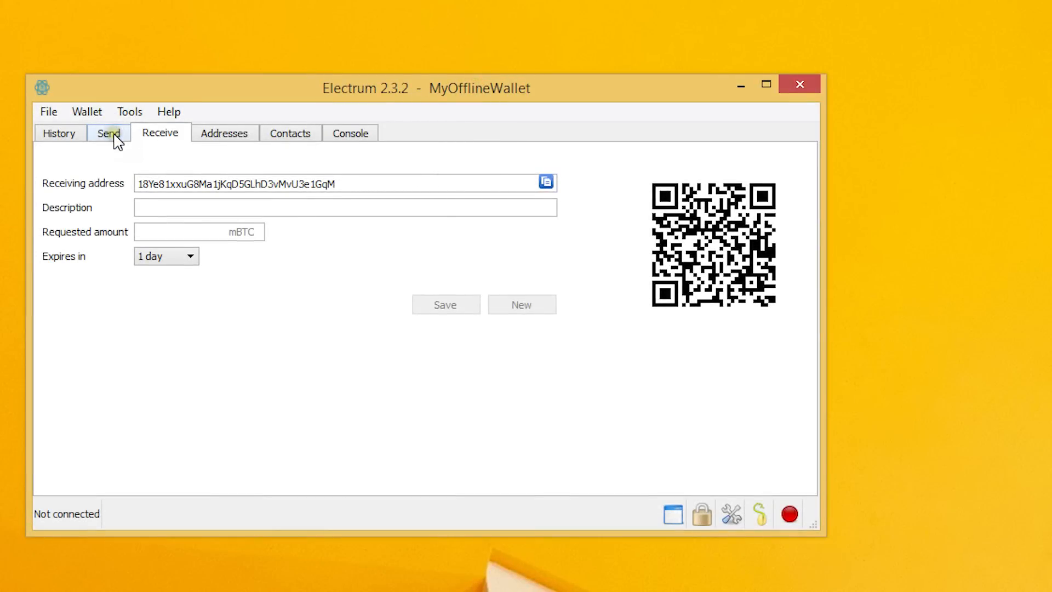
click(86, 111)
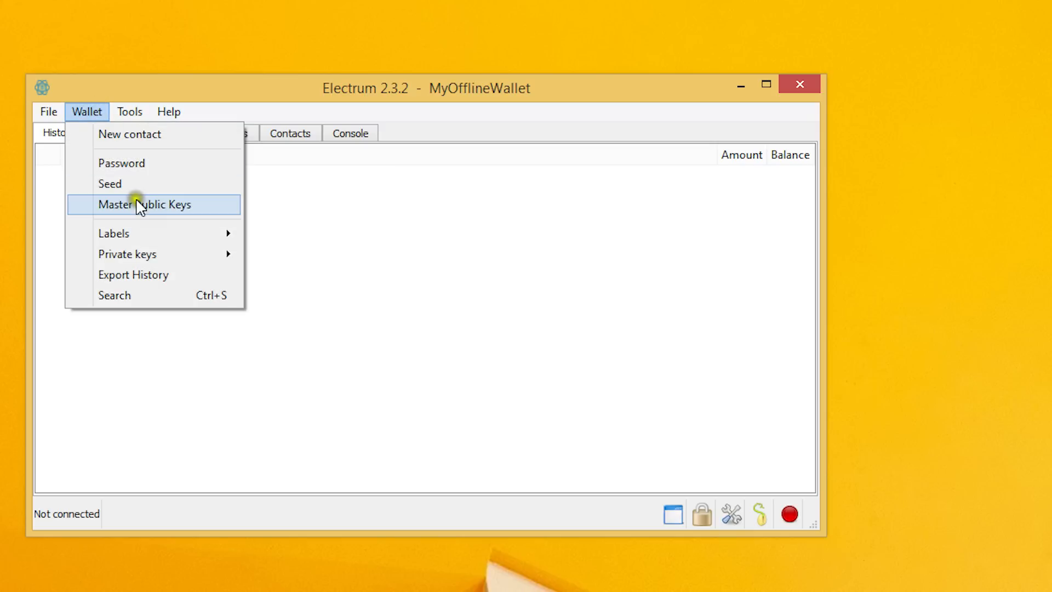
Step: Show the master public key and open the 'copy paste public' file from MOVER
click(144, 205)
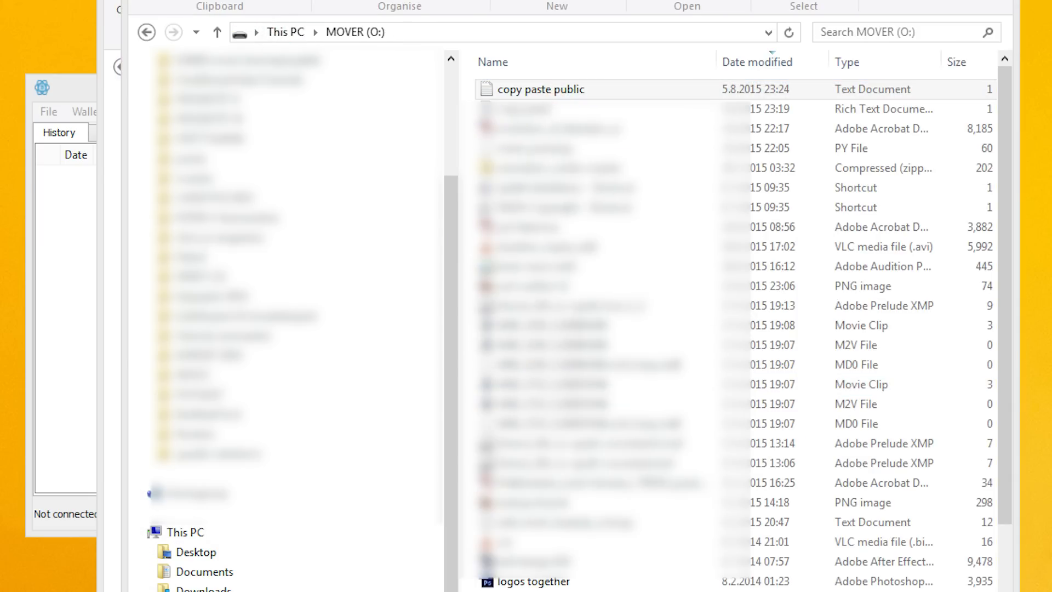
double_click(539, 90)
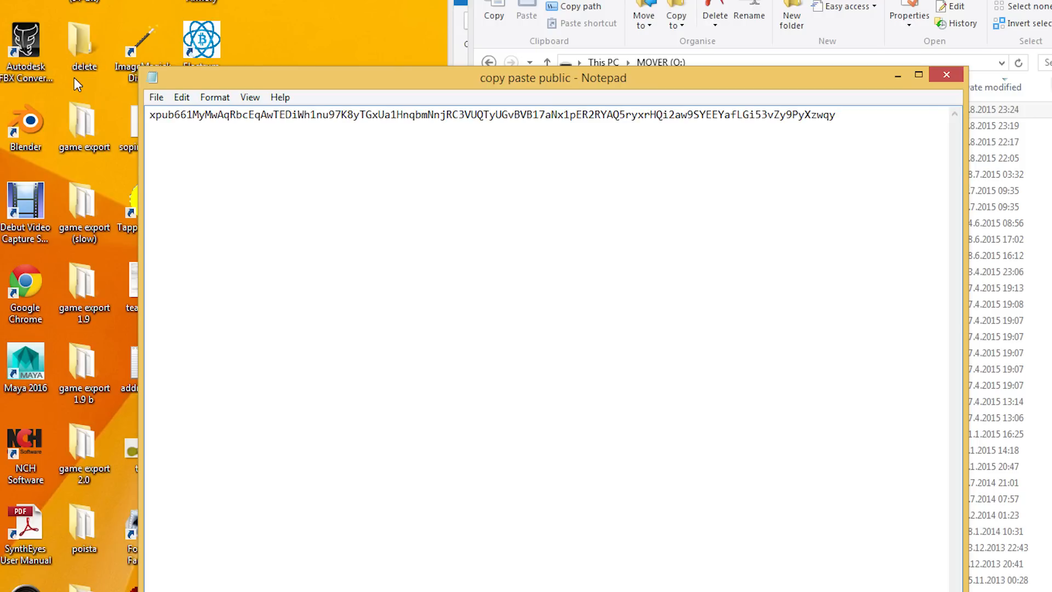
click(156, 97)
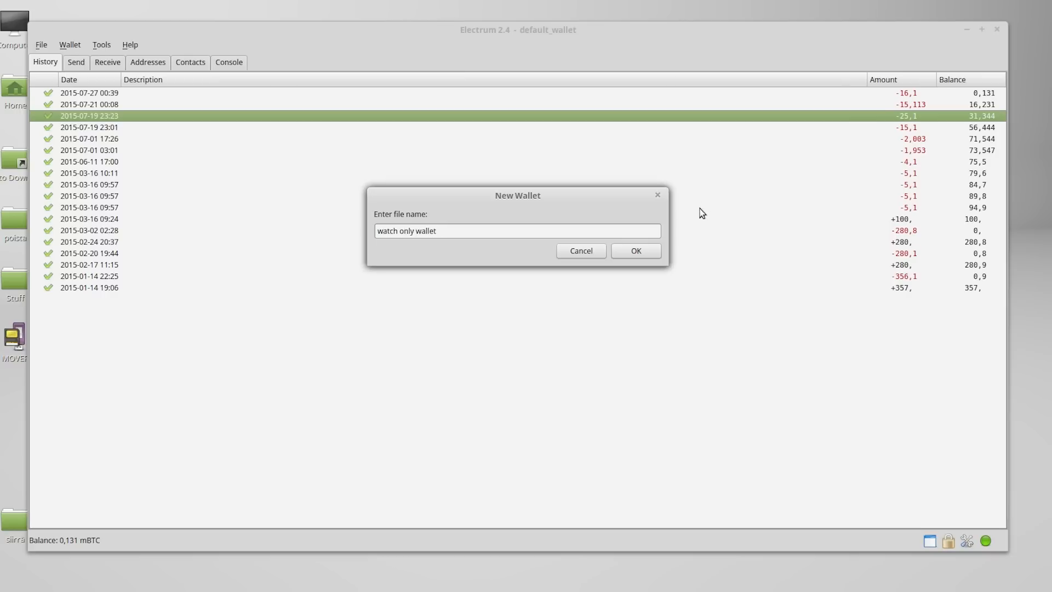
Step: Name the wallet 'watch only wallet' and choose 'Restore a wallet or import keys'
click(635, 251)
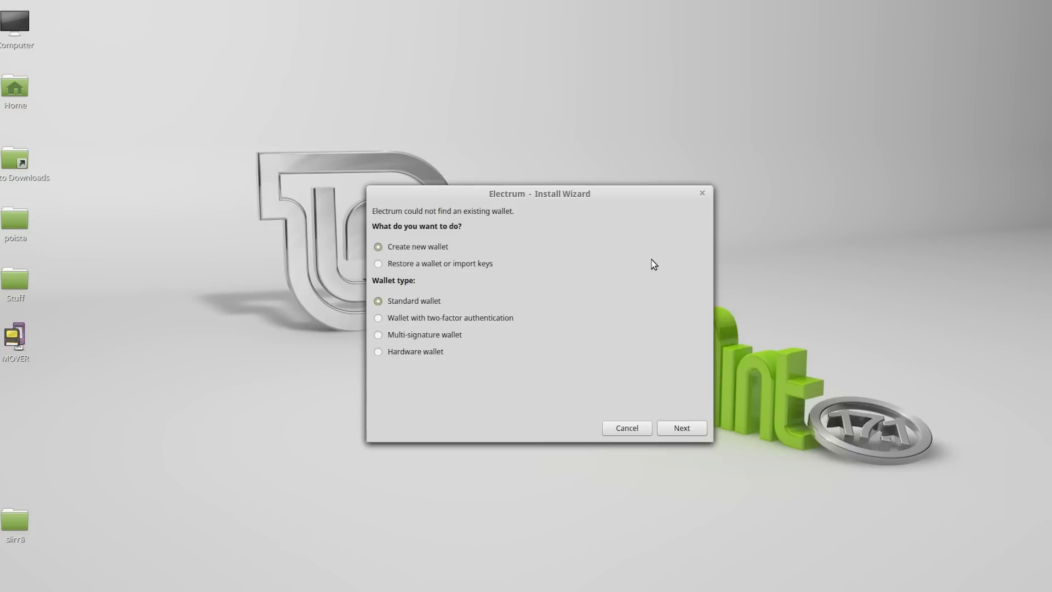
click(378, 263)
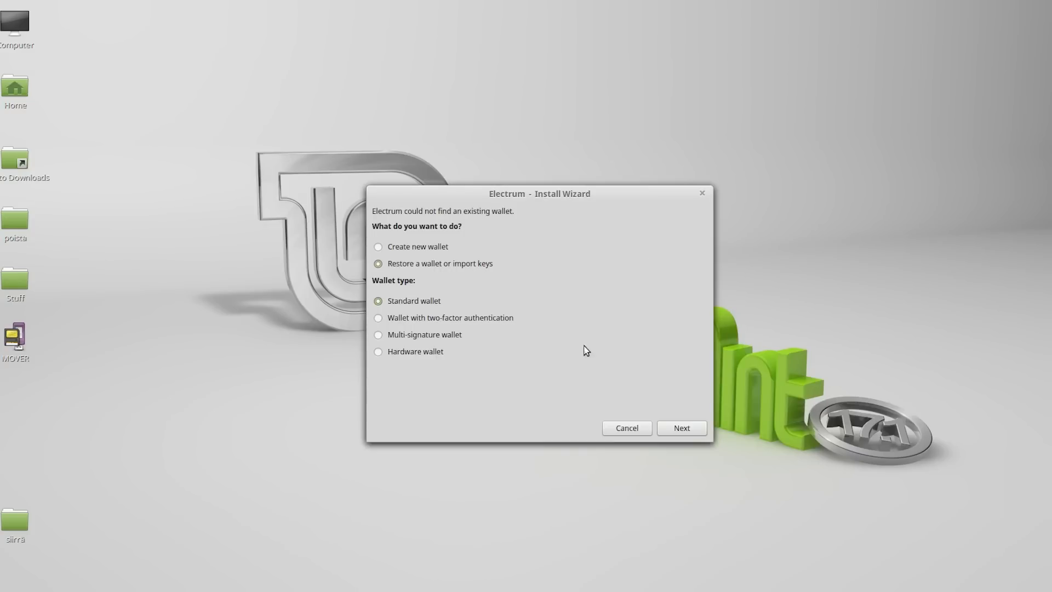
click(680, 427)
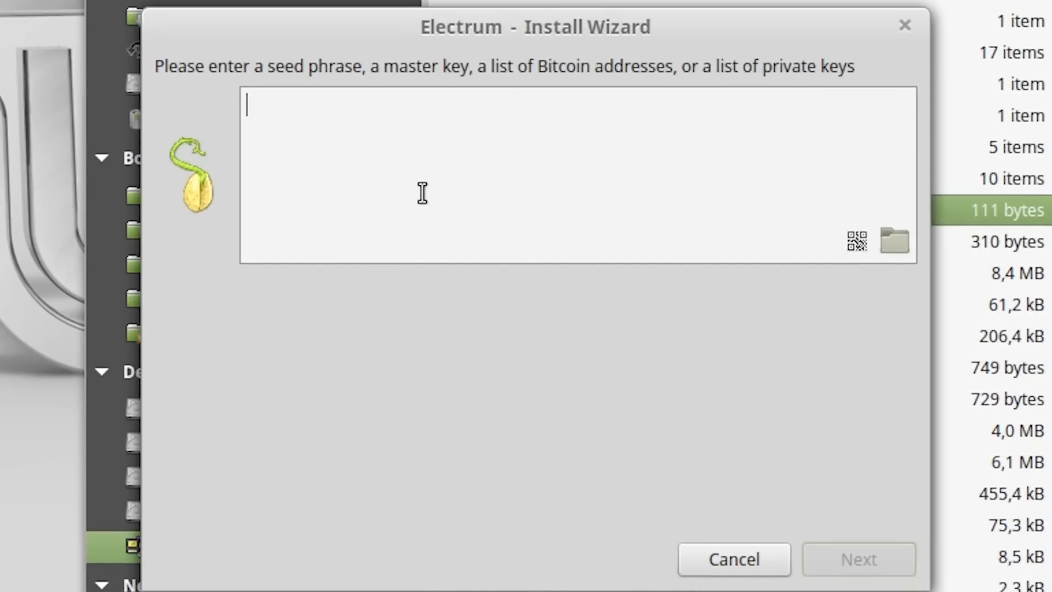
Step: Submit the pasted master public key and keep Auto connect
click(857, 559)
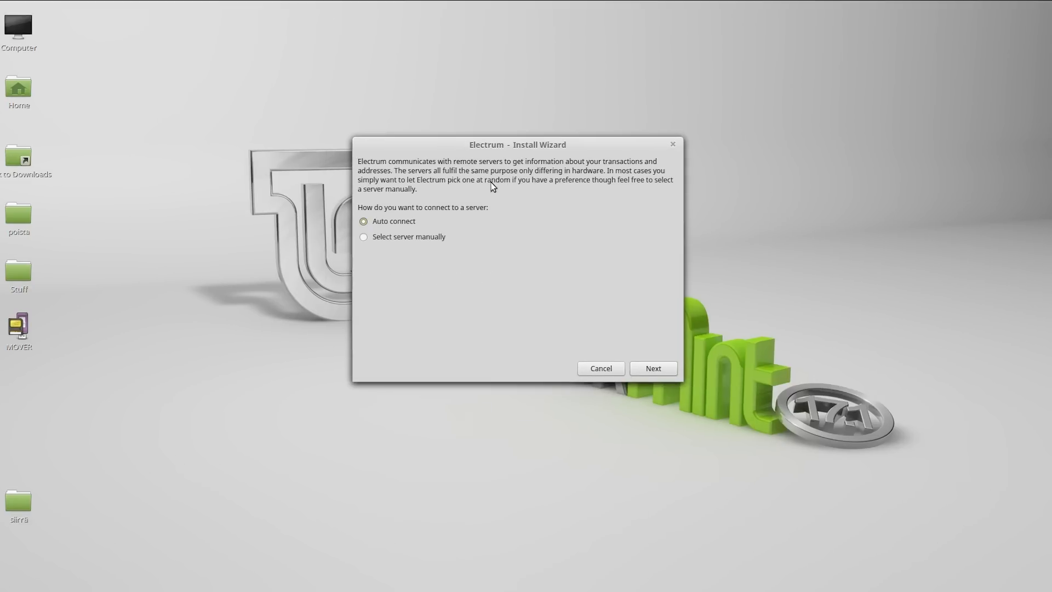
click(651, 368)
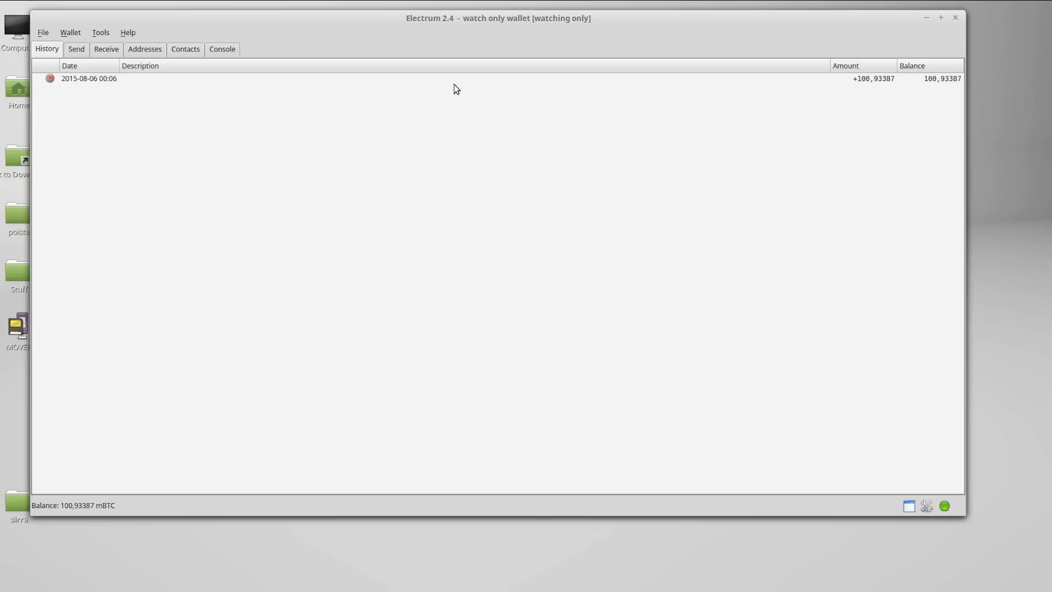
mouse_move(112, 514)
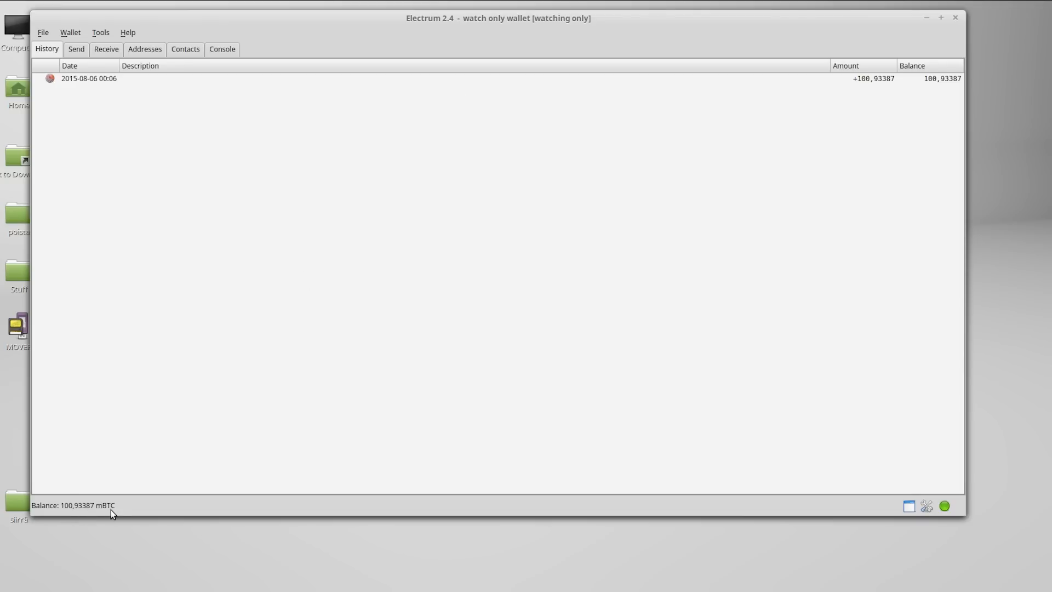
mouse_move(76, 54)
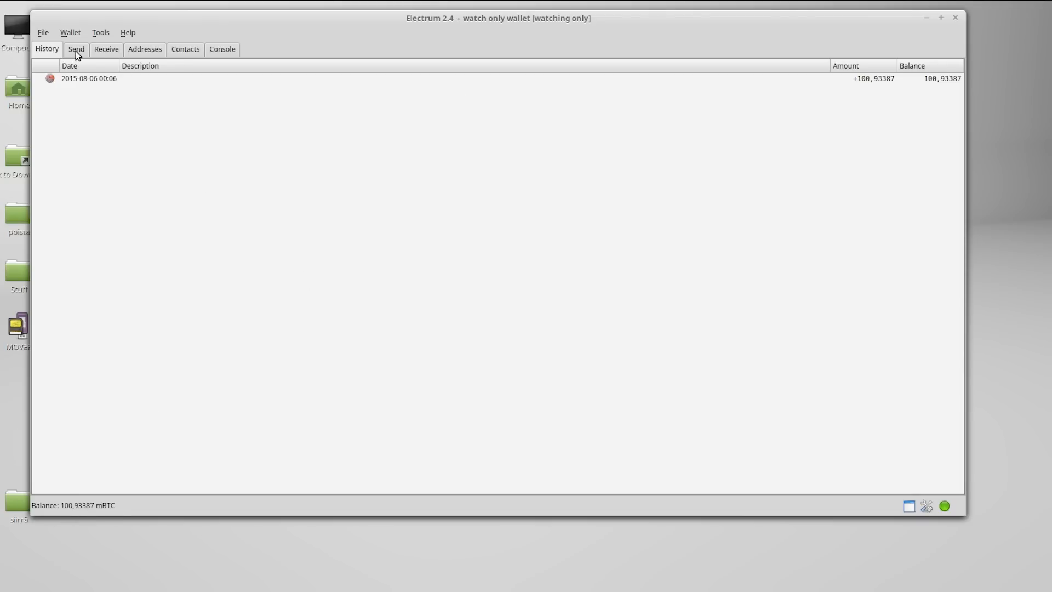
click(76, 49)
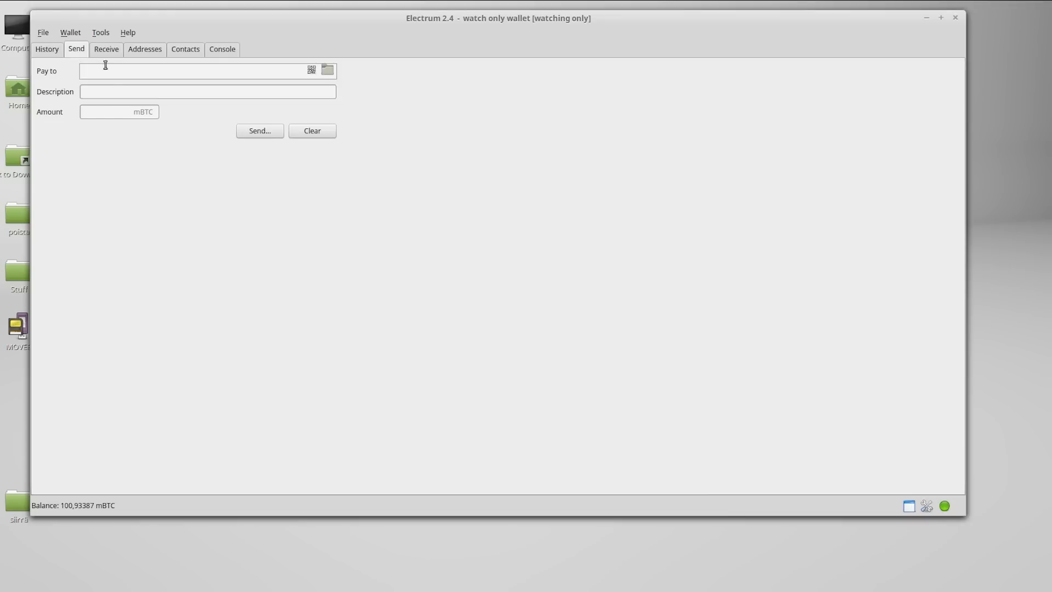
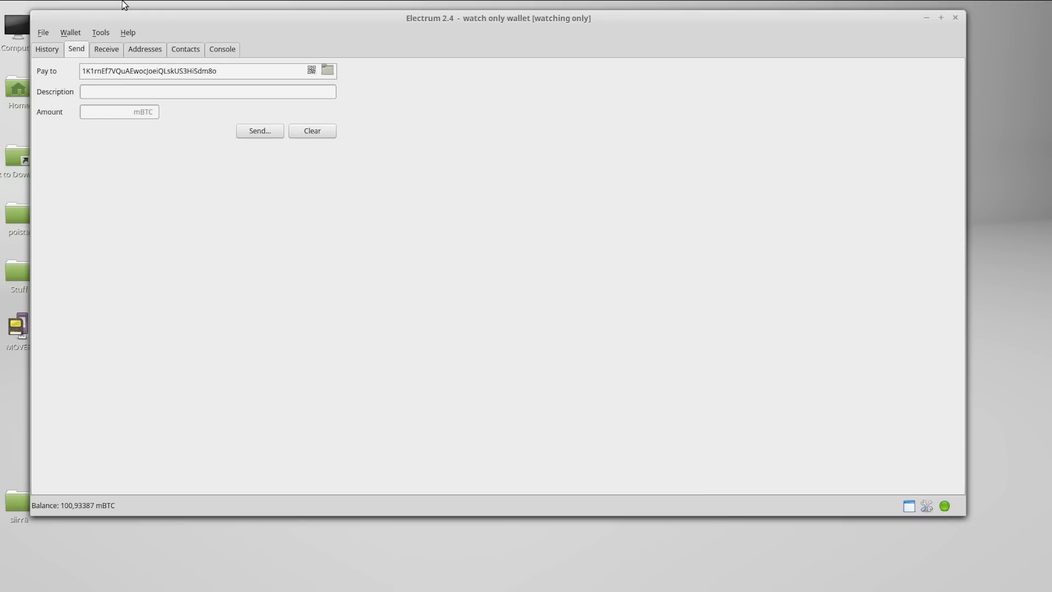
mouse_move(122, 125)
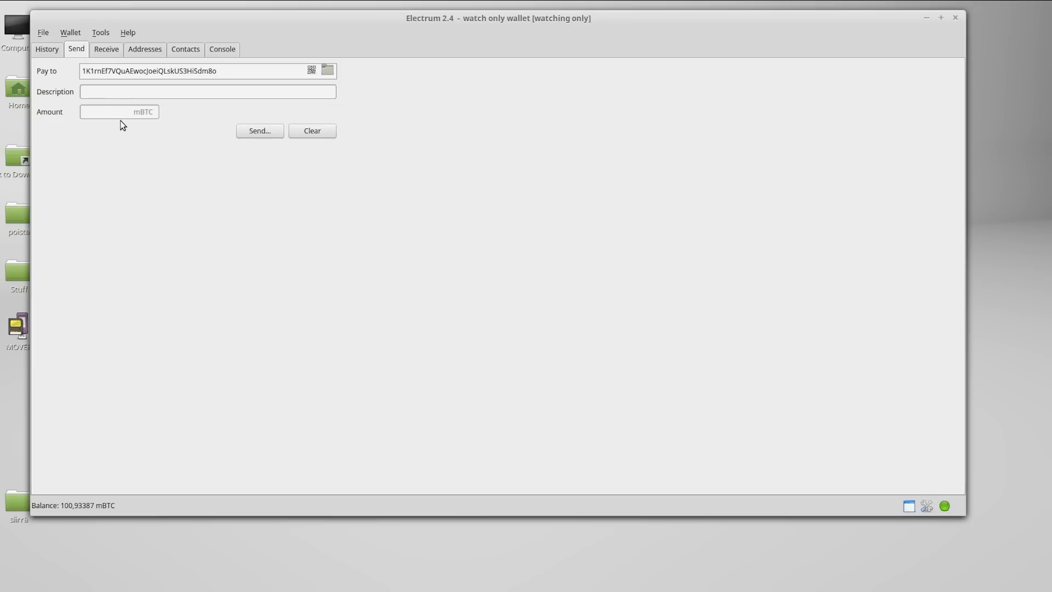
text(100.8)
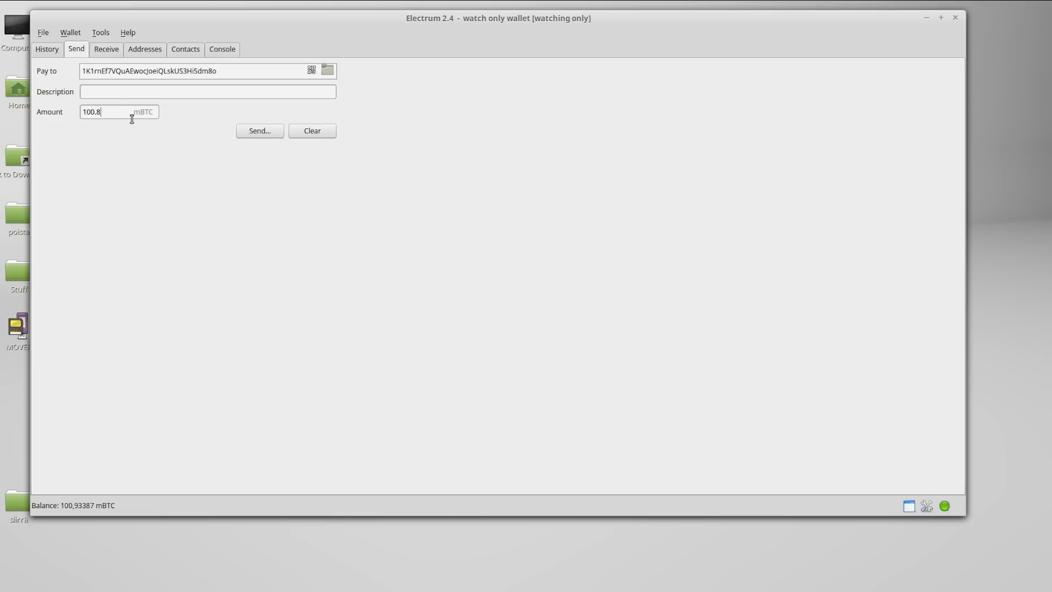
click(259, 131)
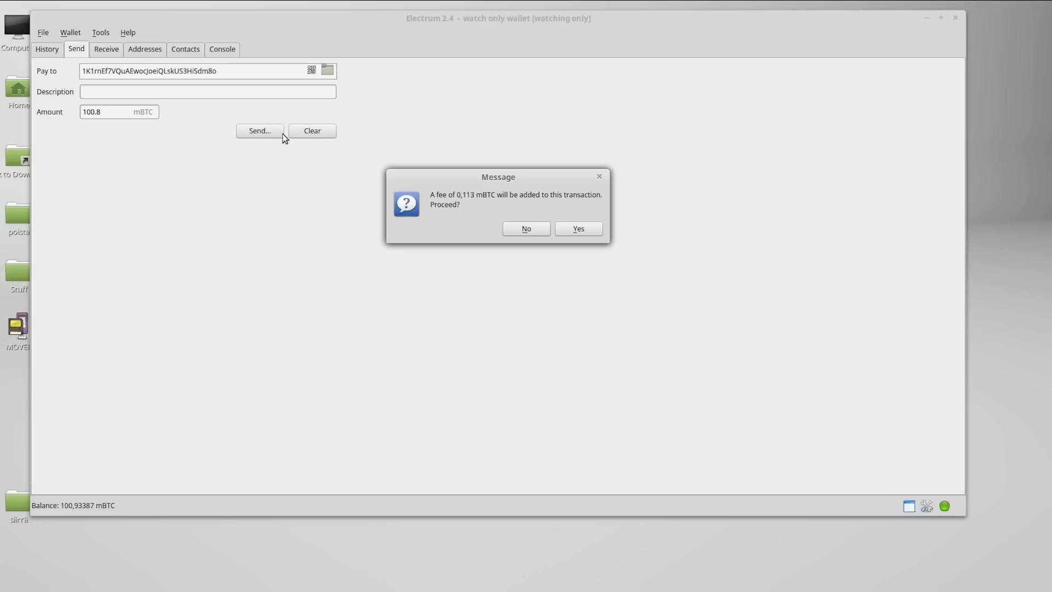
Step: Accept the 0,113 mBTC fee and save unsigned.txn to the MOVER drive
click(576, 228)
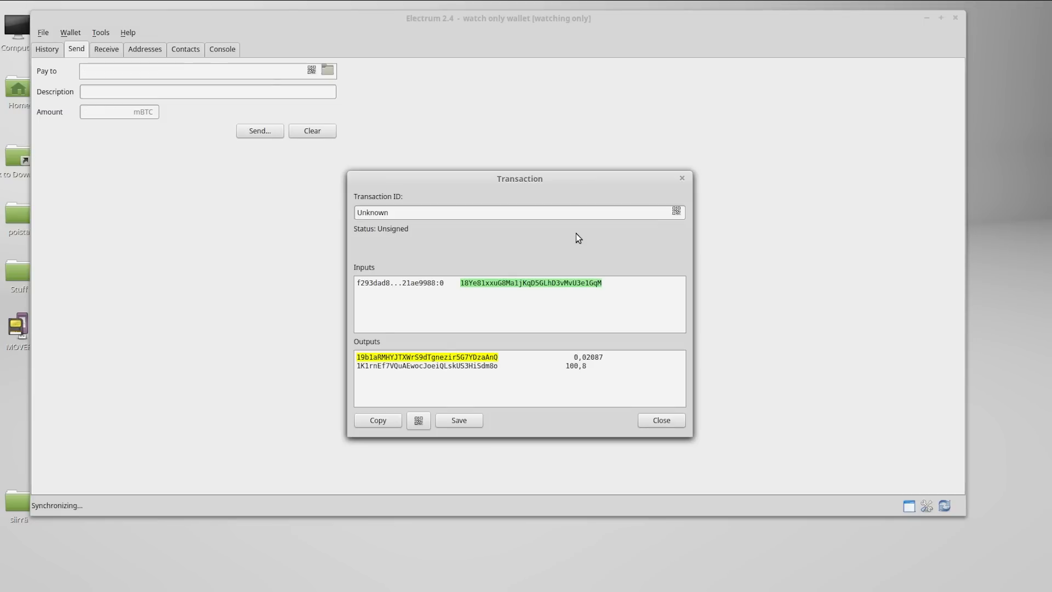
mouse_move(582, 242)
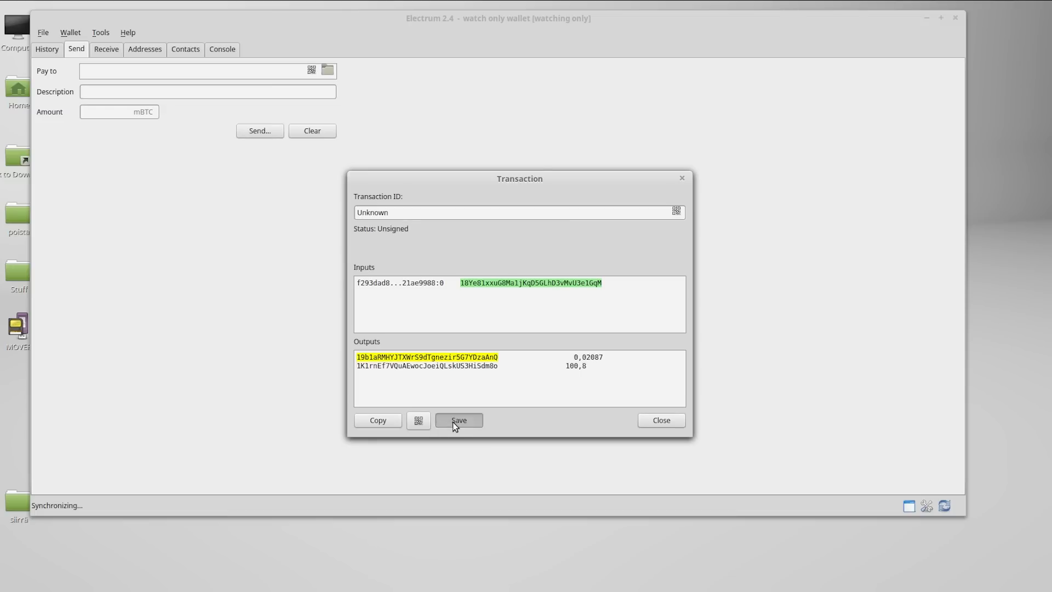
click(459, 420)
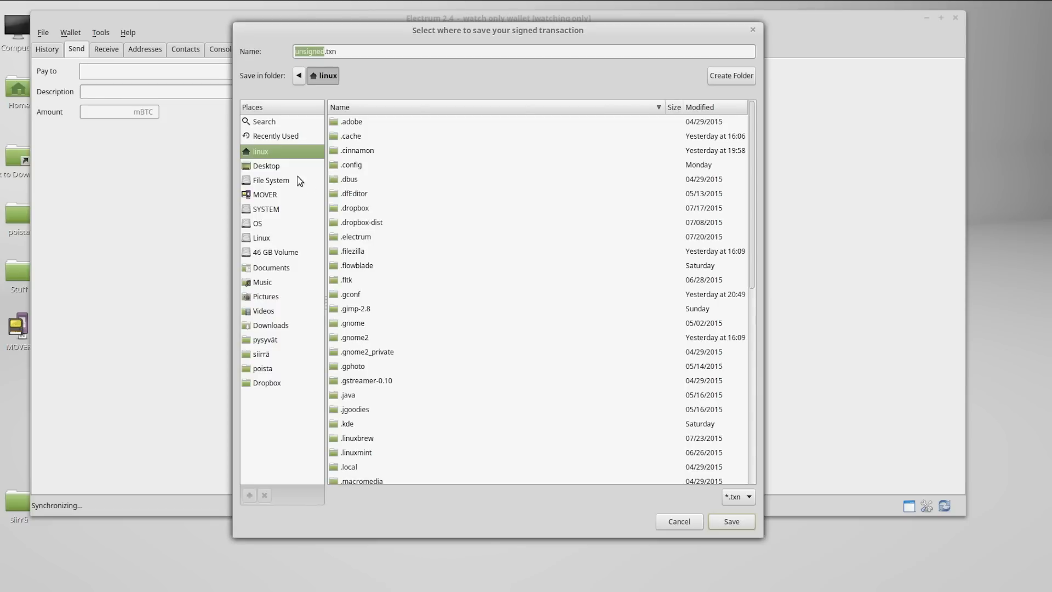
click(264, 194)
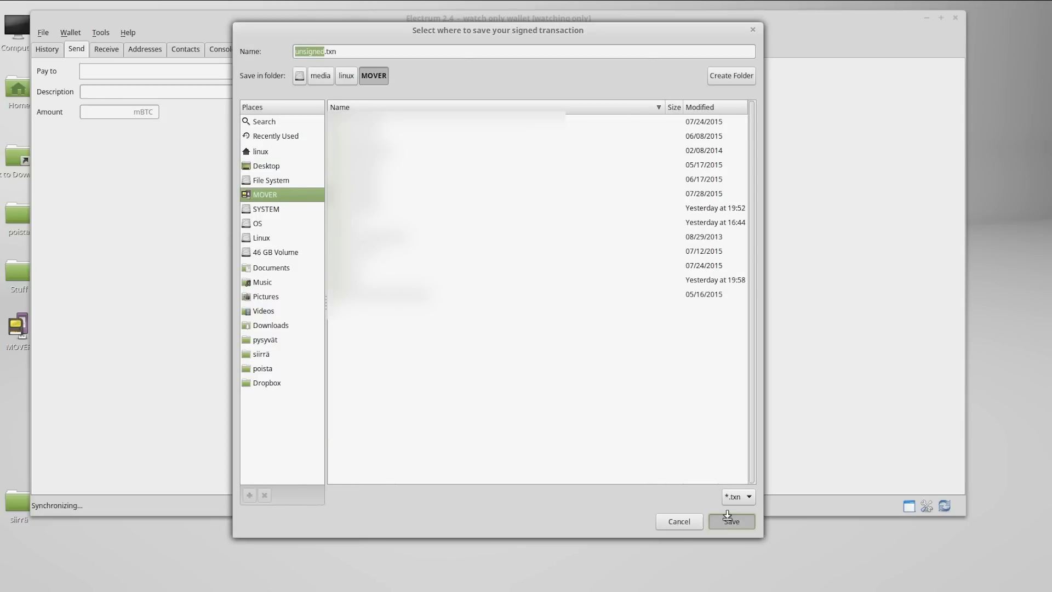
click(730, 520)
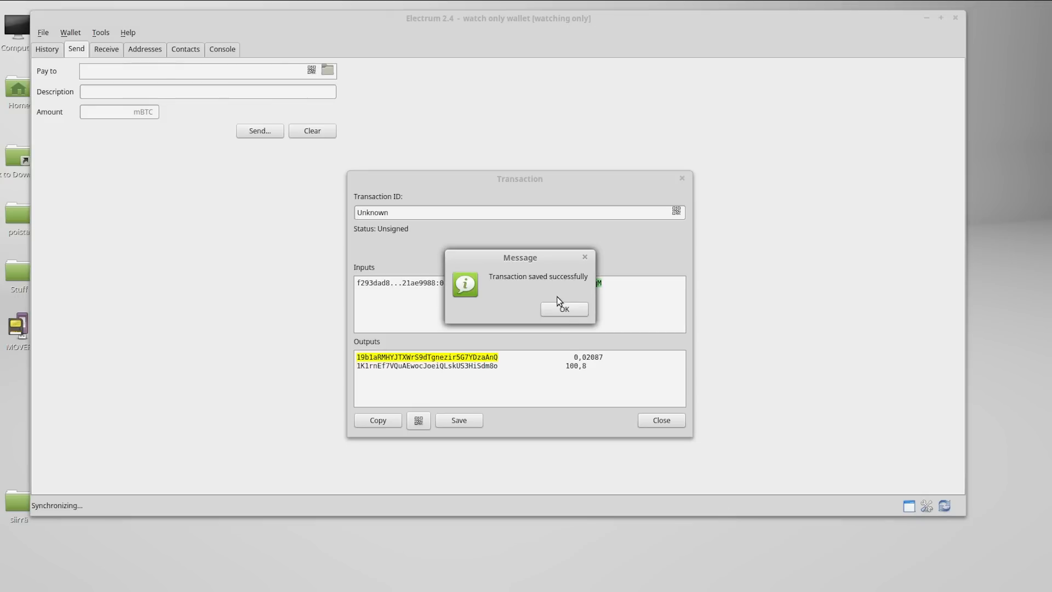
click(564, 308)
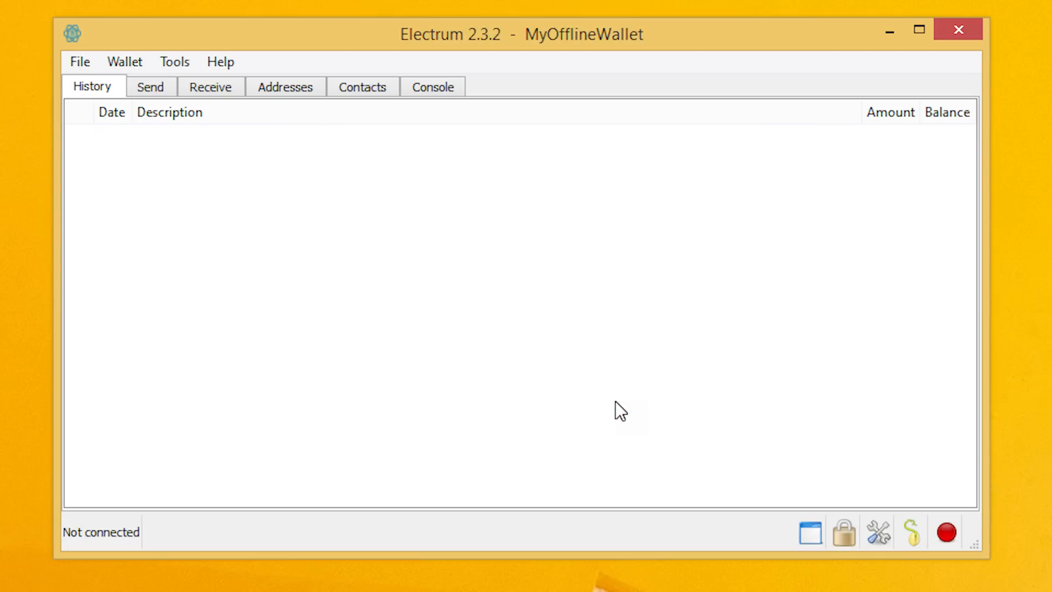
Step: Load unsigned.txn from MOVER (O:) via Tools > Load transaction
click(174, 62)
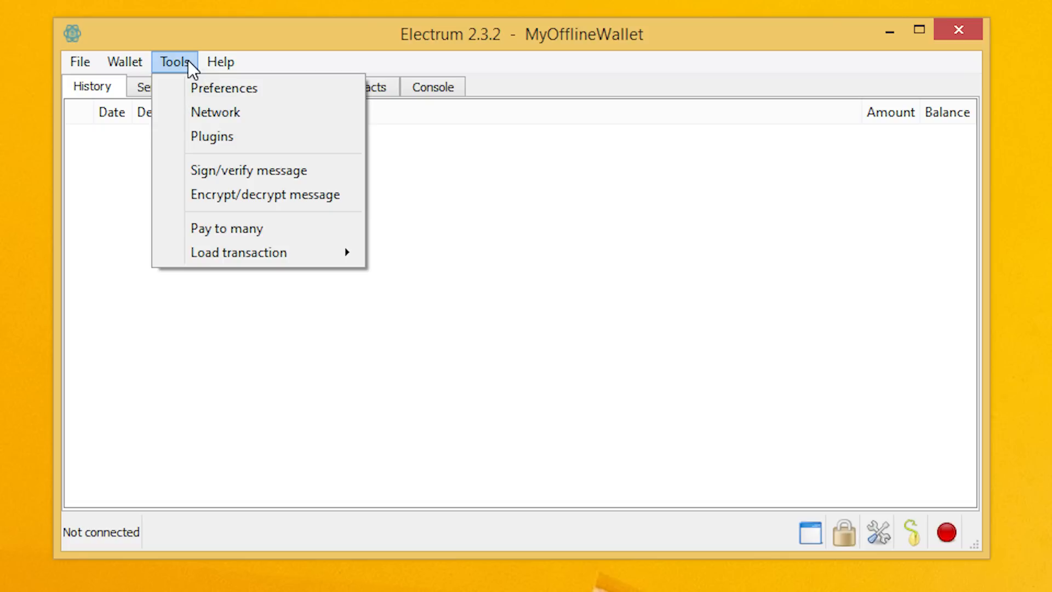
mouse_move(238, 252)
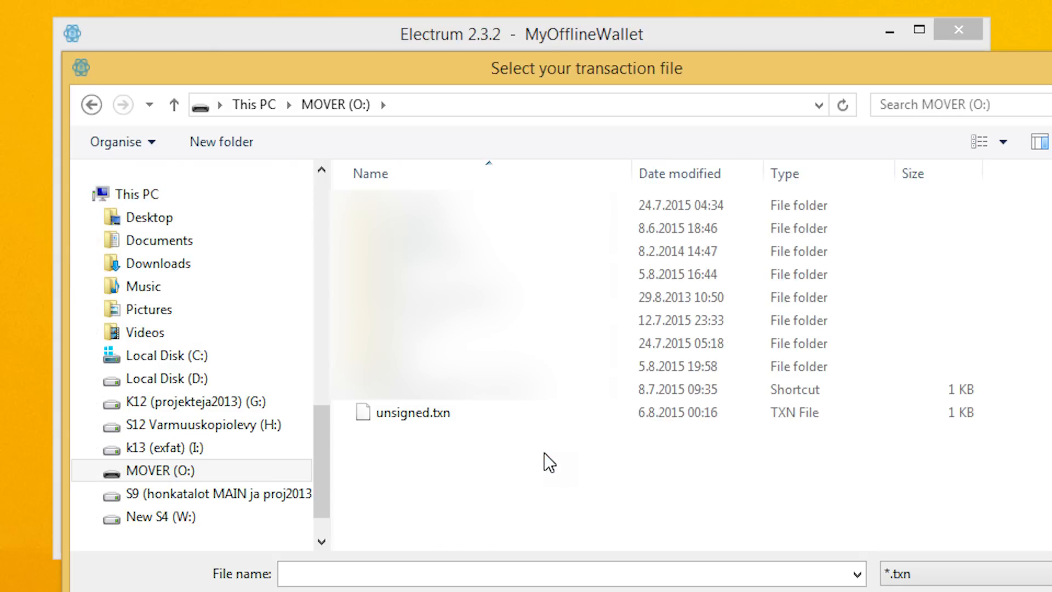
double_click(409, 412)
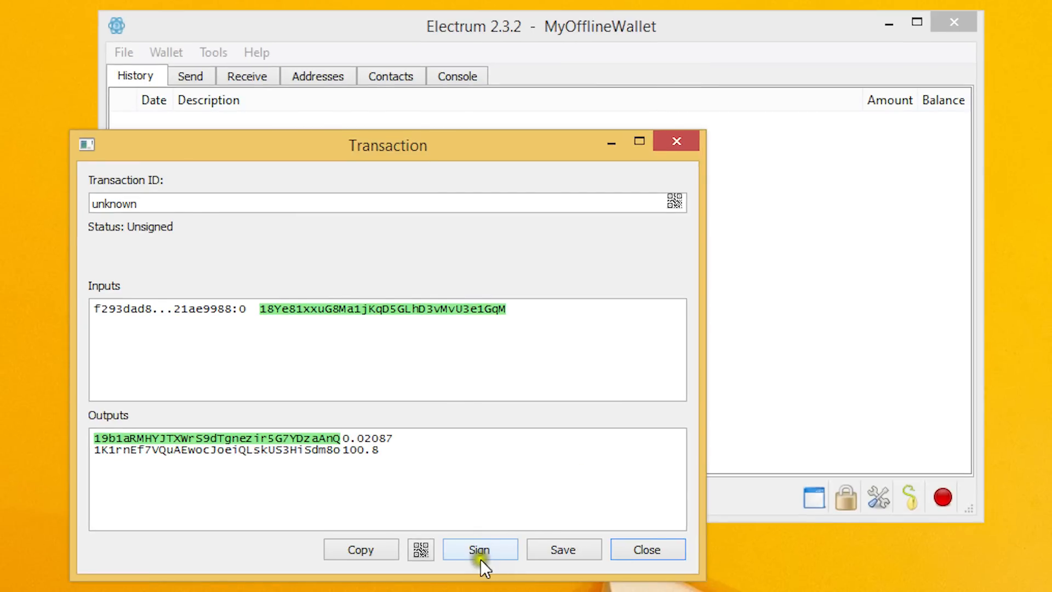
Step: Sign the transaction with the wallet password and save it as signed_0cdc636d on MOVER
click(479, 549)
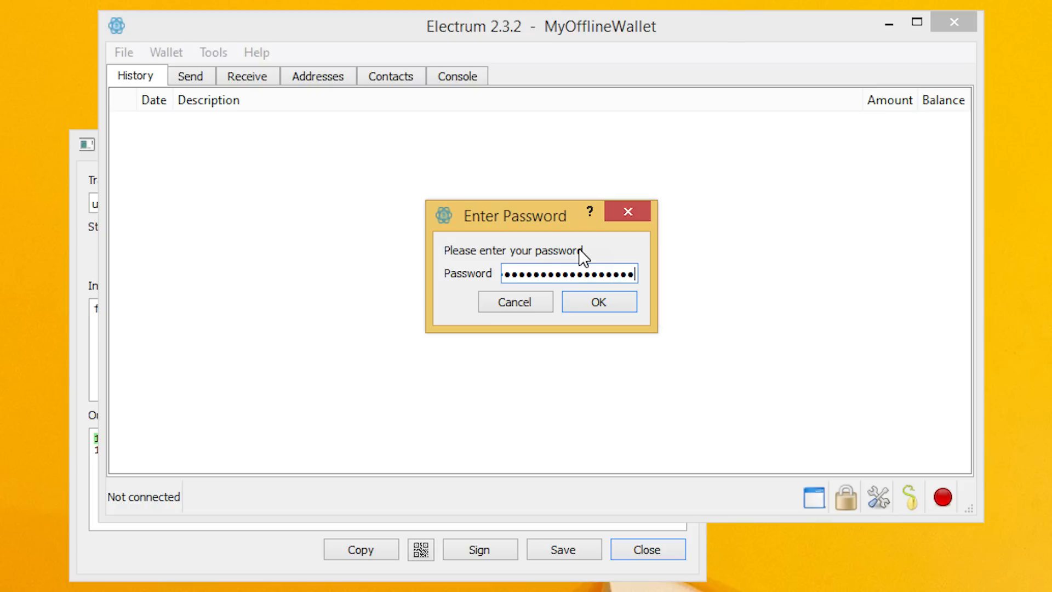
click(597, 301)
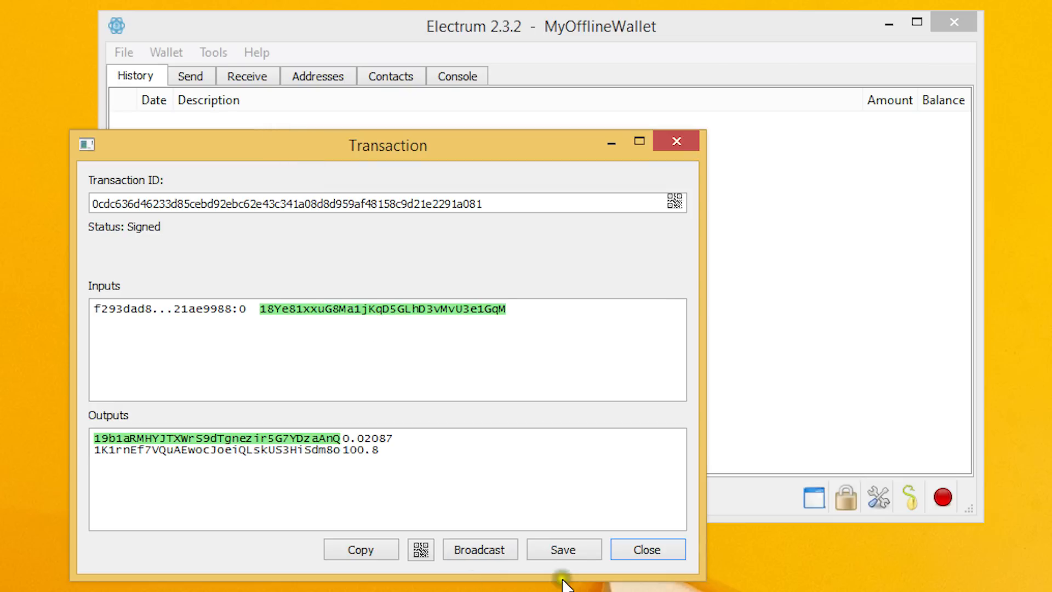
click(562, 549)
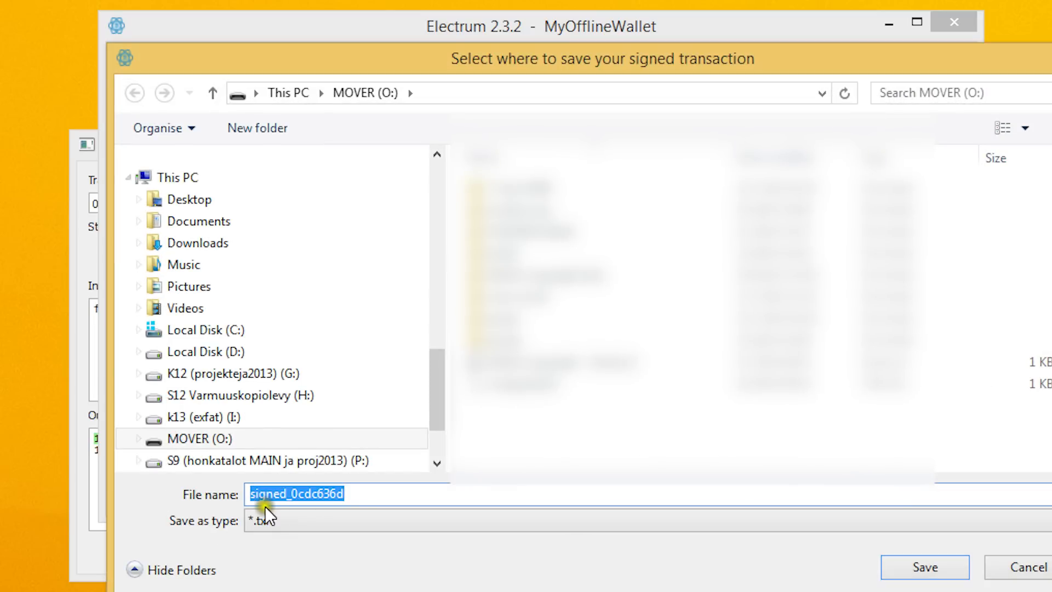
click(923, 566)
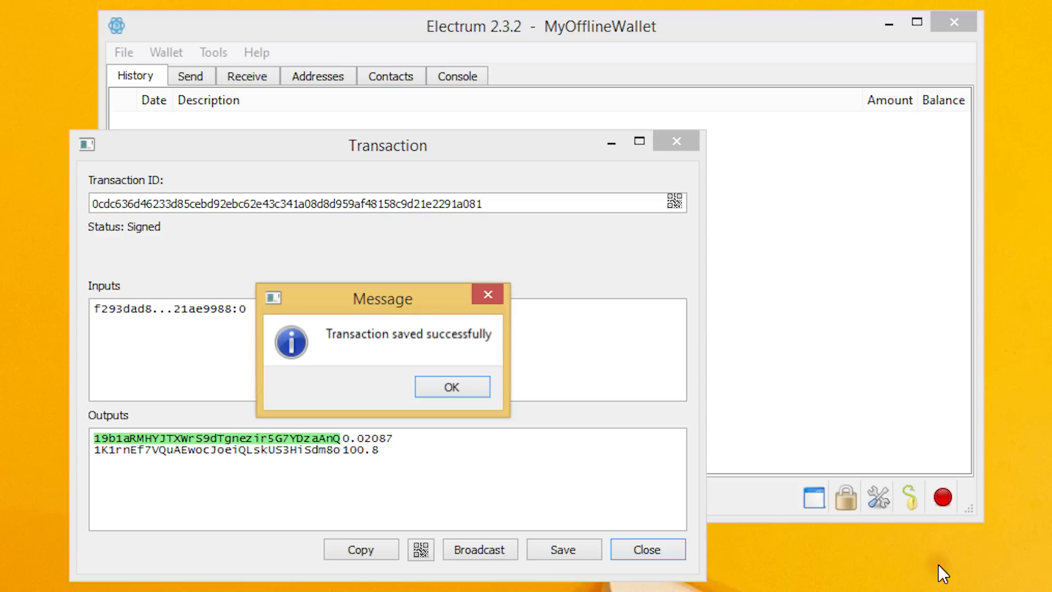
click(451, 386)
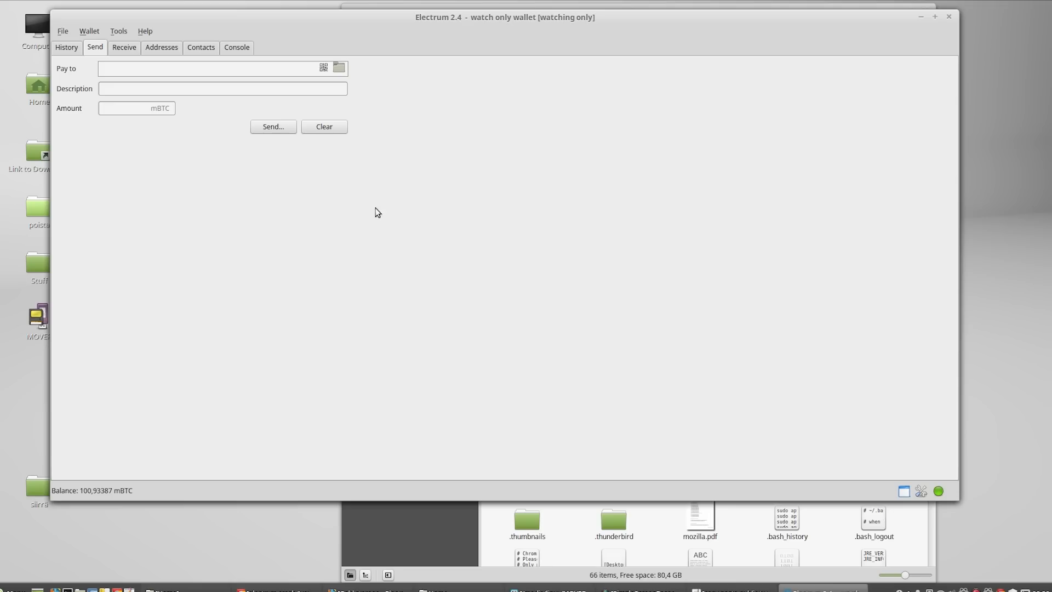
mouse_move(118, 35)
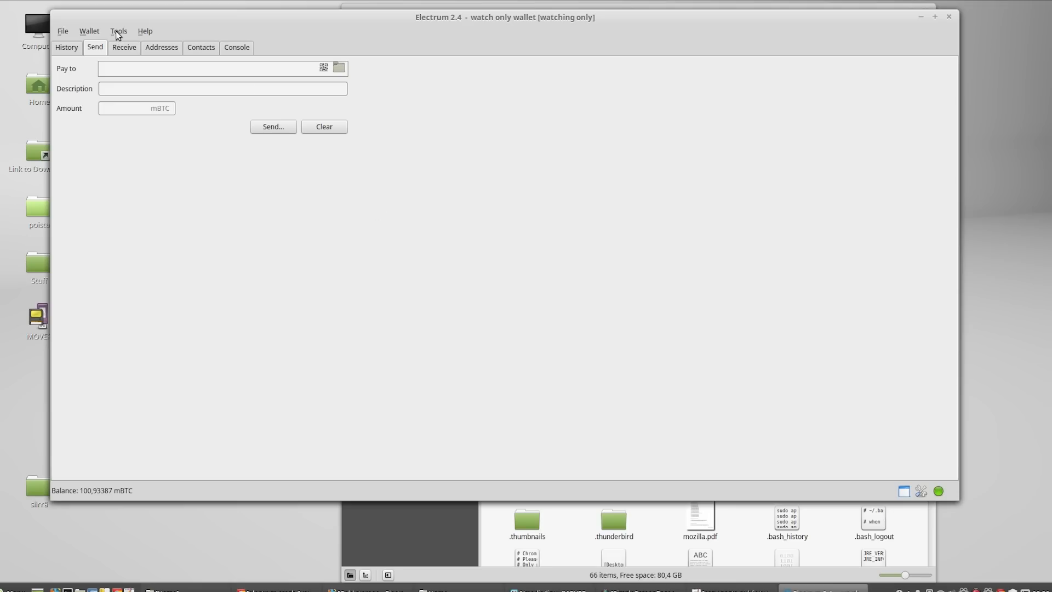
Step: Load the signed transaction file from MOVER through Tools > Load transaction > From file
click(119, 31)
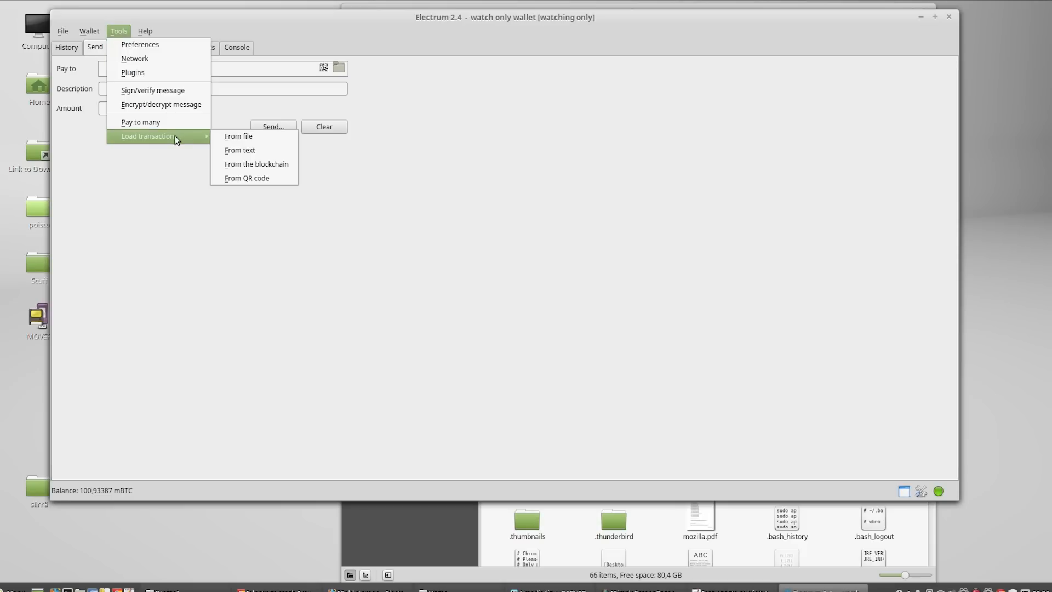
mouse_move(237, 137)
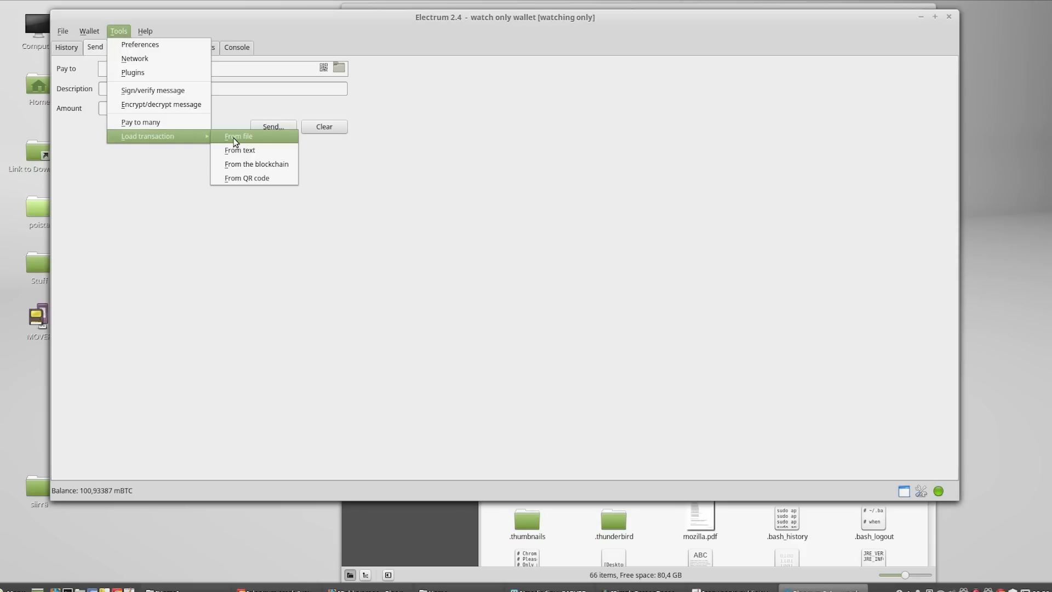
click(238, 137)
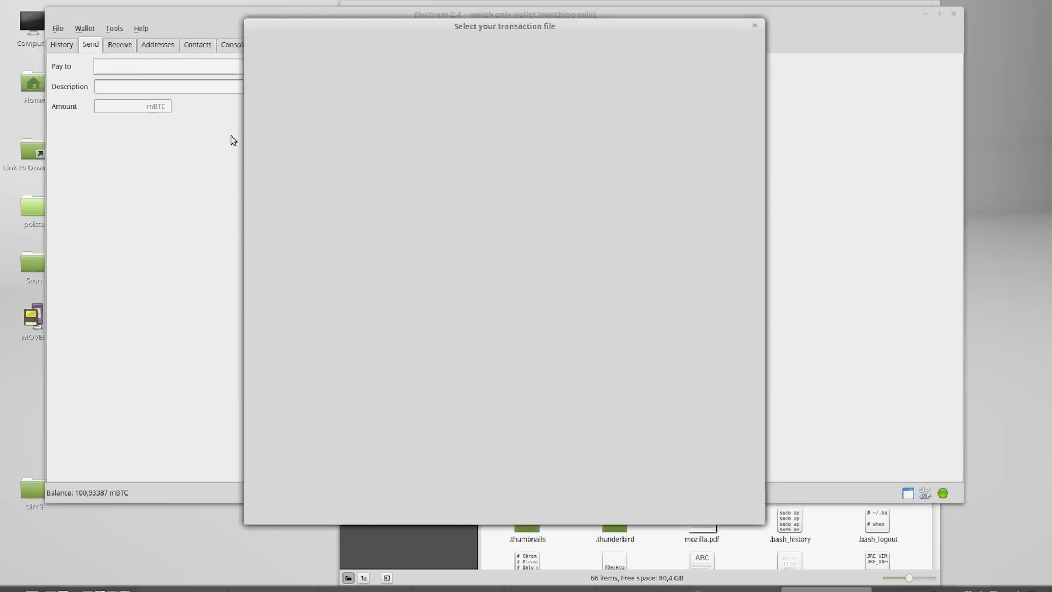
click(135, 289)
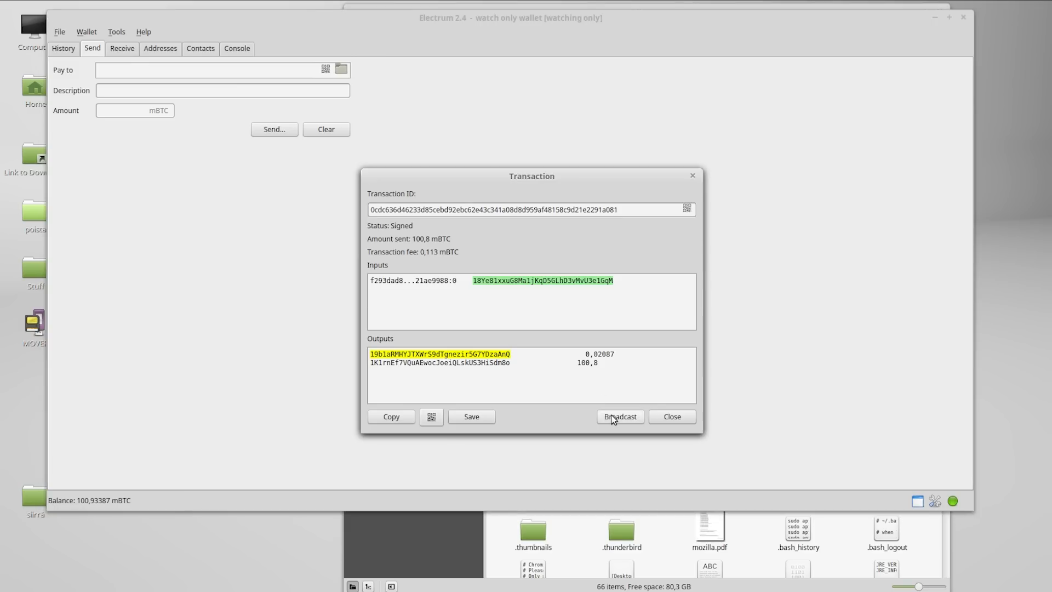
Step: Broadcast the signed transaction and close its window, leaving 0,02087 mBTC change
click(618, 417)
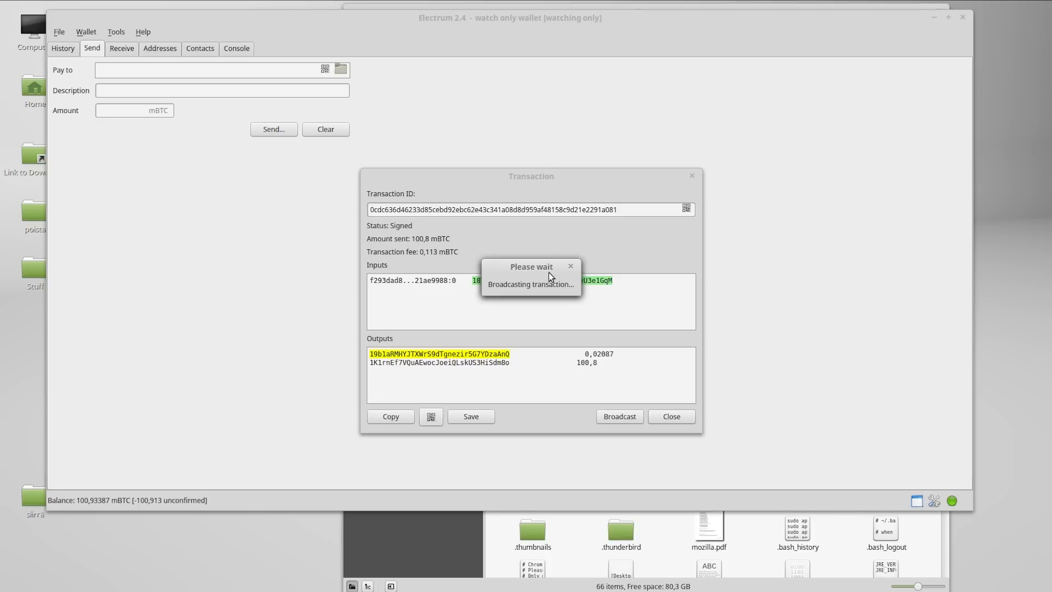
click(618, 416)
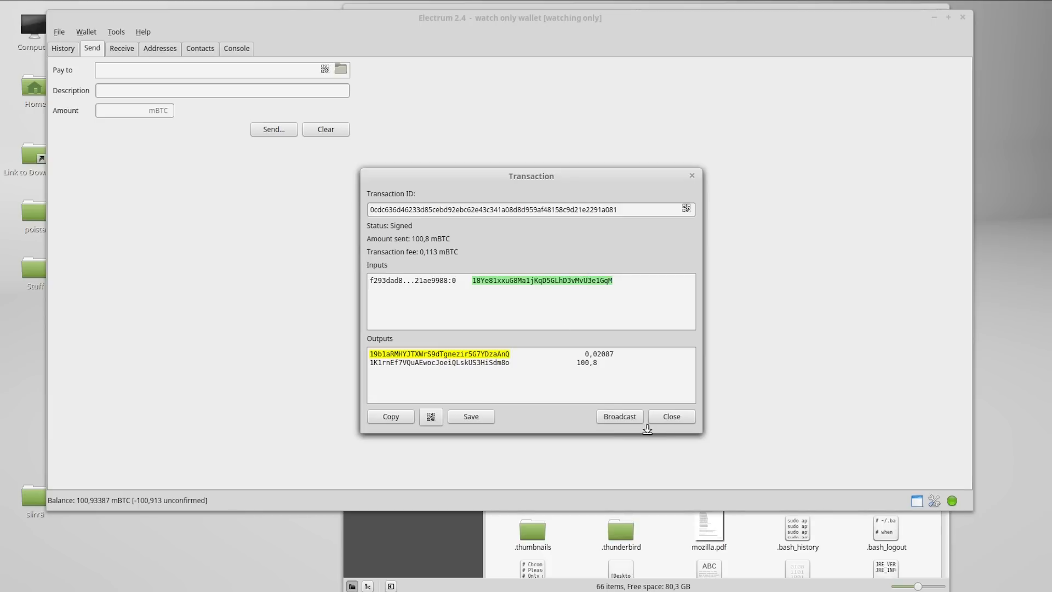
click(670, 415)
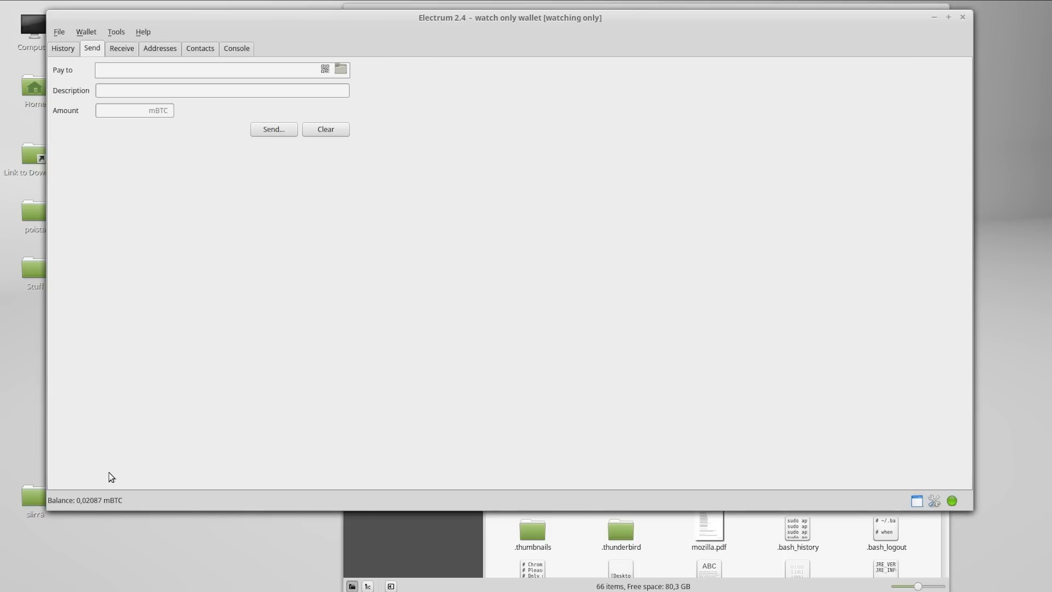
mouse_move(138, 513)
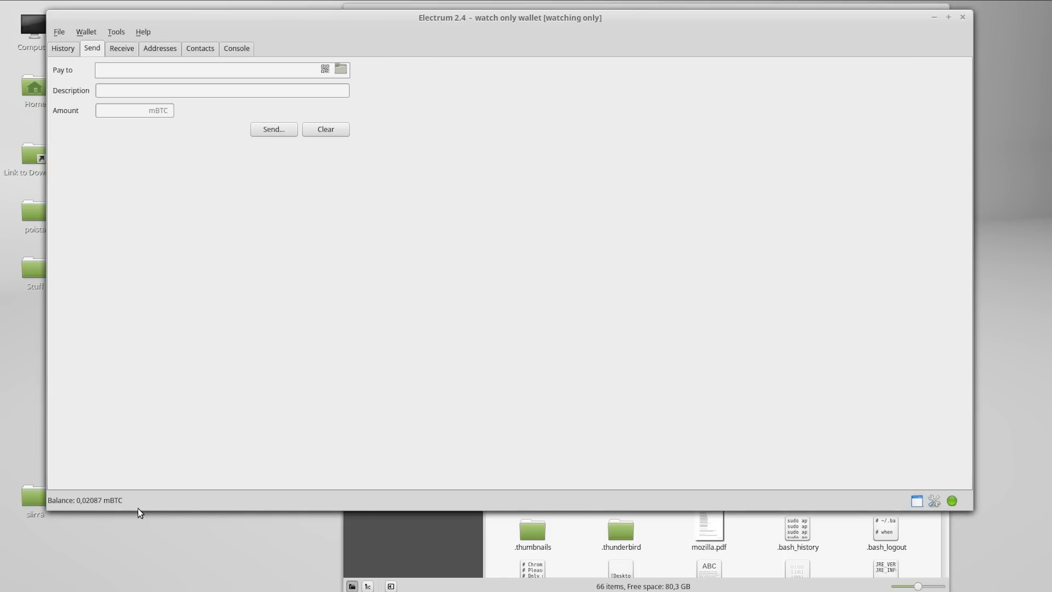